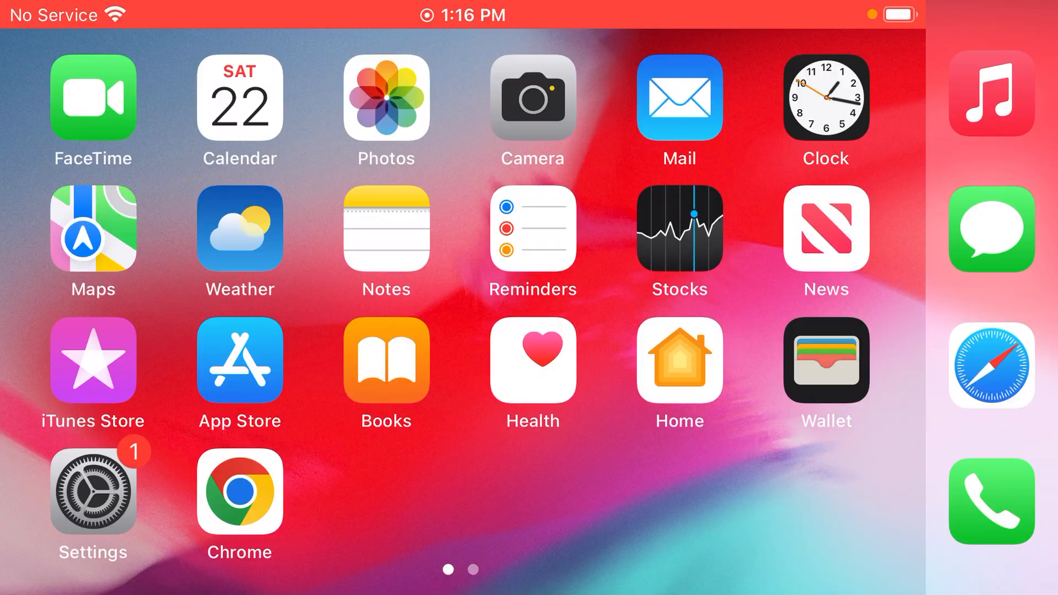
- Launch Chrome from the home screen to an empty Google search box
{"action": "left_click", "coordinate": [238, 496]}
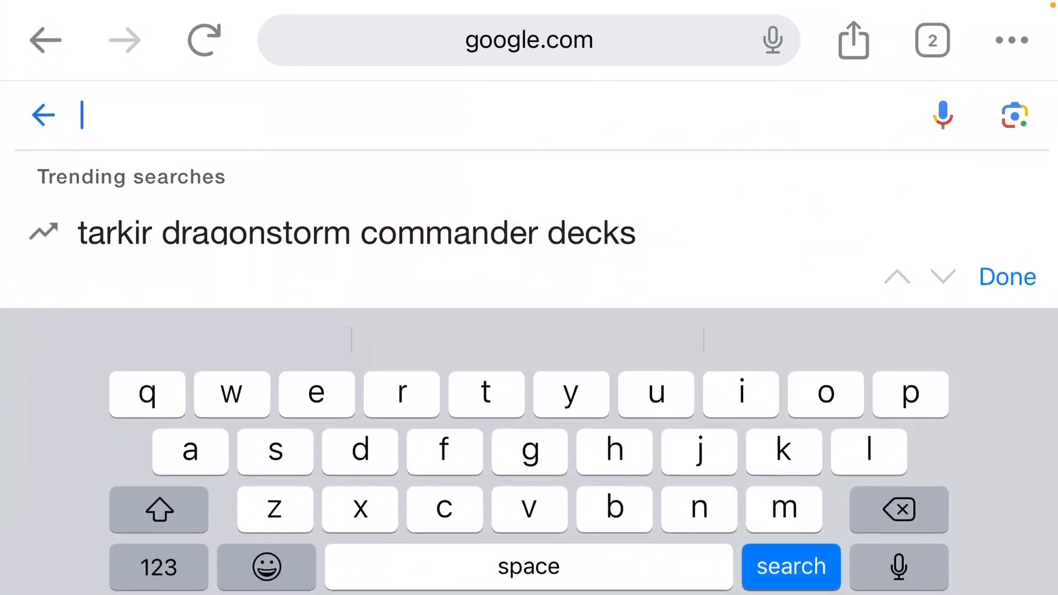
- Search Google for the address 192.168.10.1
{"action": "left_click", "coordinate": [158, 567]}
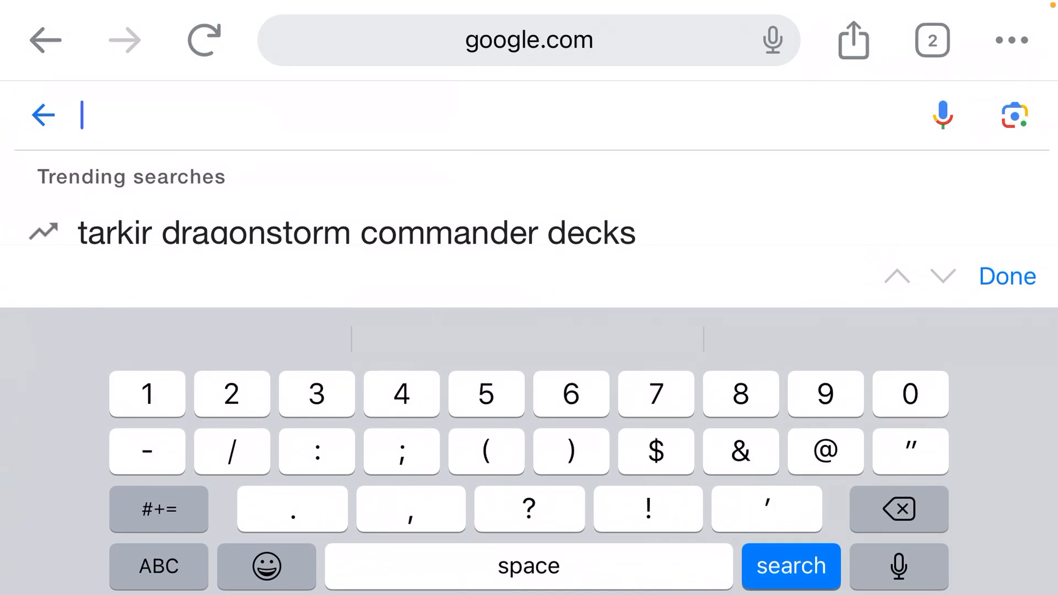
{"action": "type", "text": "192.1"}
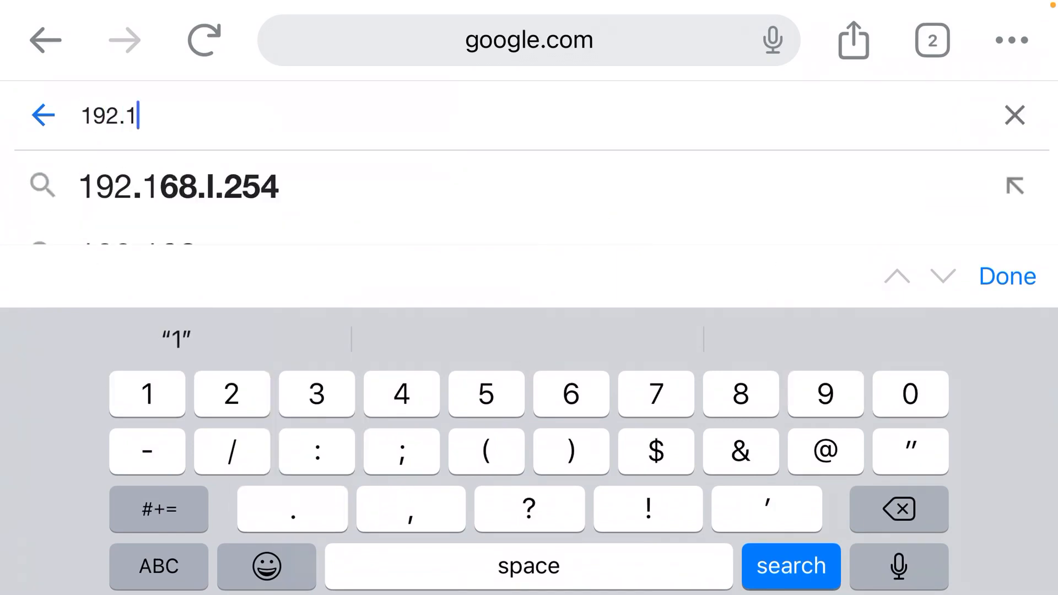
{"action": "type", "text": "68"}
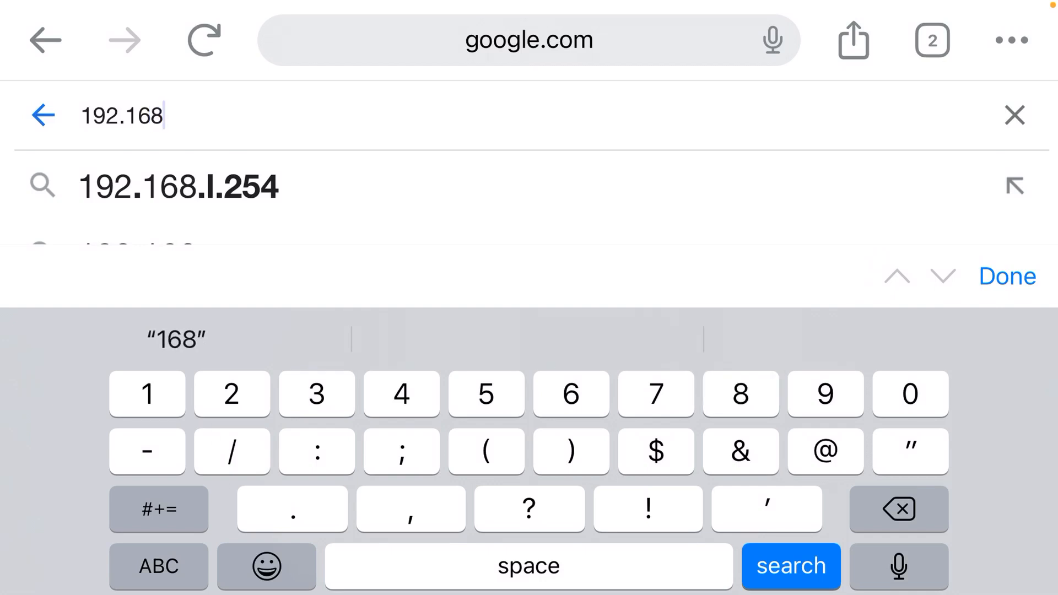
{"action": "type", "text": ".10.1"}
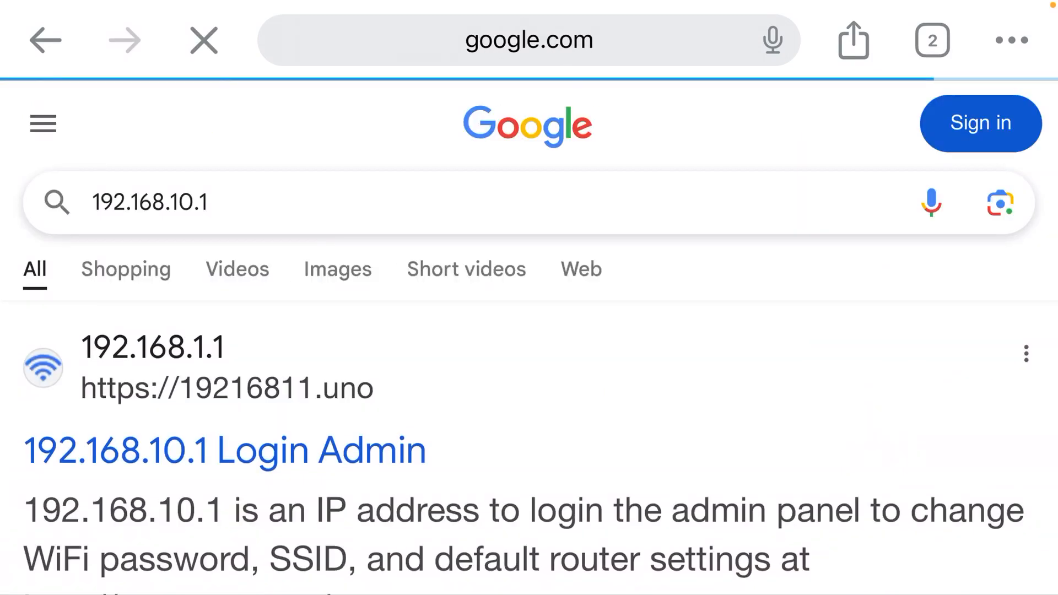
- Scroll through the 192.168.10.1 results, return to the top, and edit the address bar
{"action": "scroll", "scroll_direction": "down", "scroll_amount": 3}
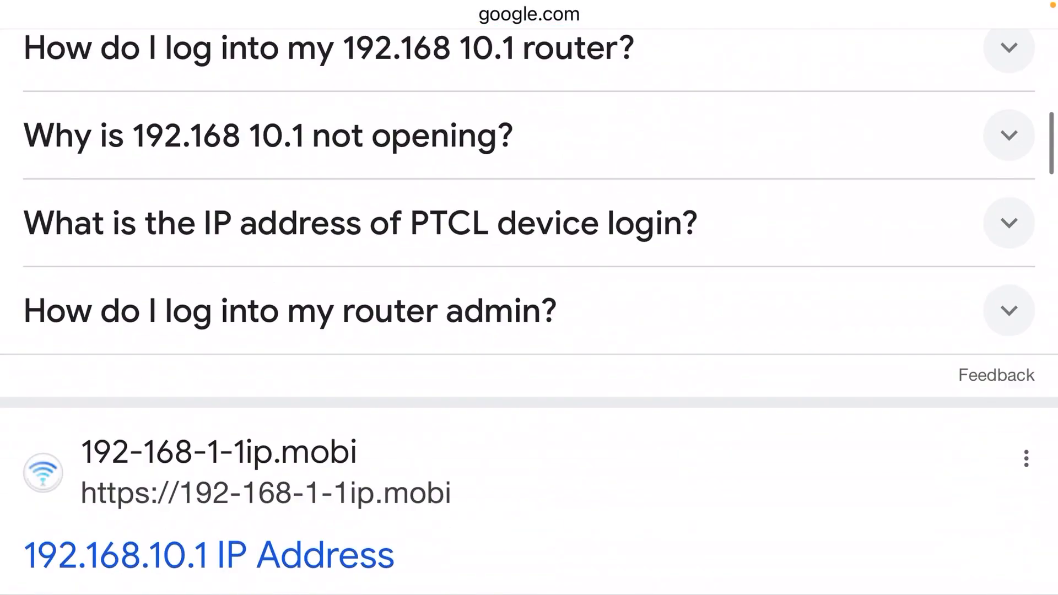
{"action": "scroll", "scroll_direction": "down", "scroll_amount": 3}
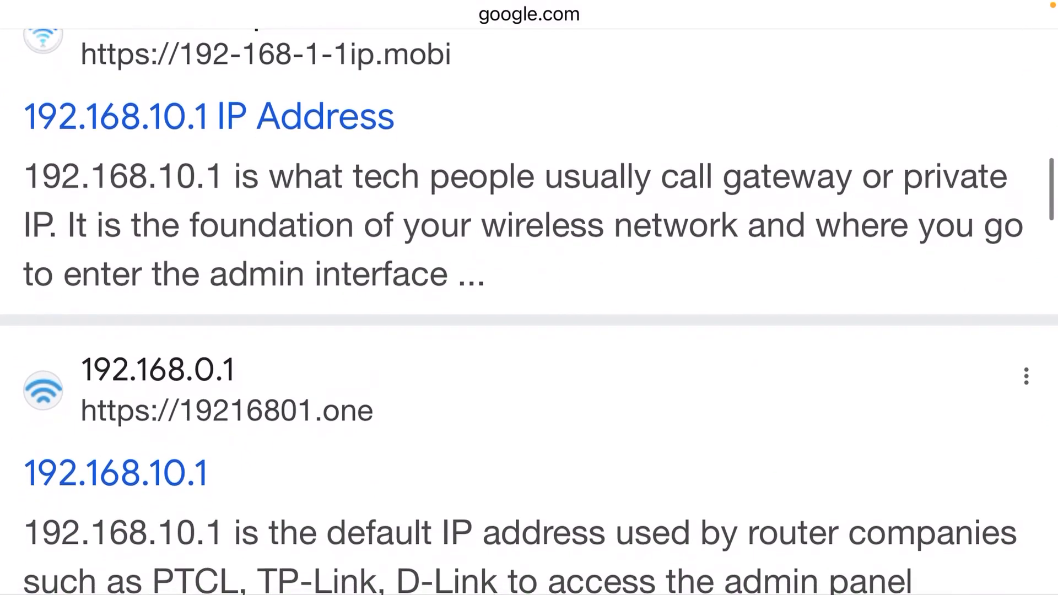
{"action": "scroll", "scroll_direction": "up", "scroll_amount": 3}
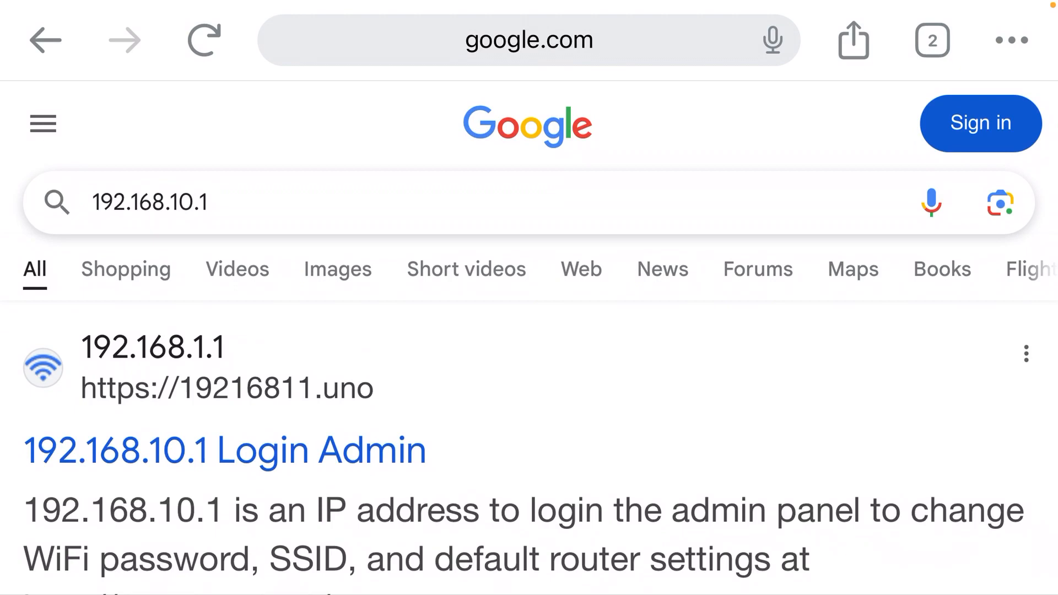
{"action": "left_click", "coordinate": [528, 39]}
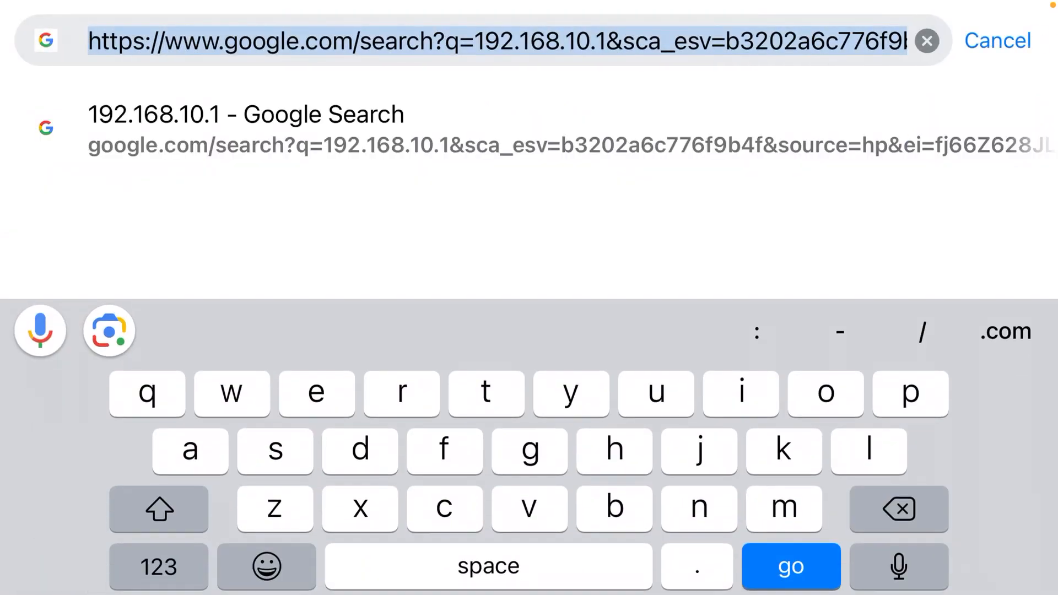
- Show the tab overview with the search results and Admin Login tabs
{"action": "left_click", "coordinate": [158, 566]}
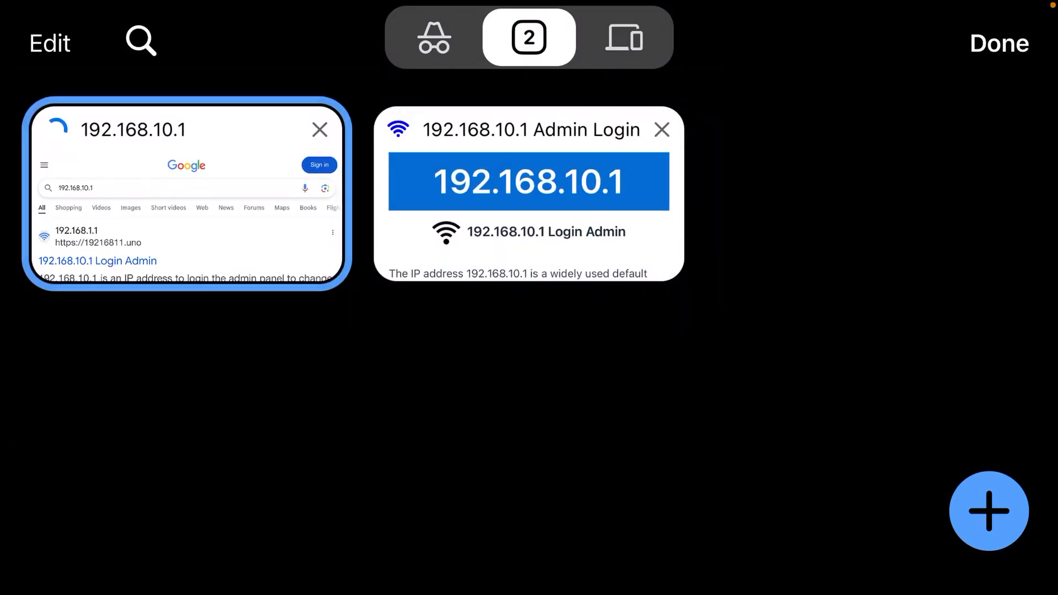
- Open the 192.168.10.1 Admin Login tab and scroll to the default username and password
{"action": "left_click", "coordinate": [528, 196]}
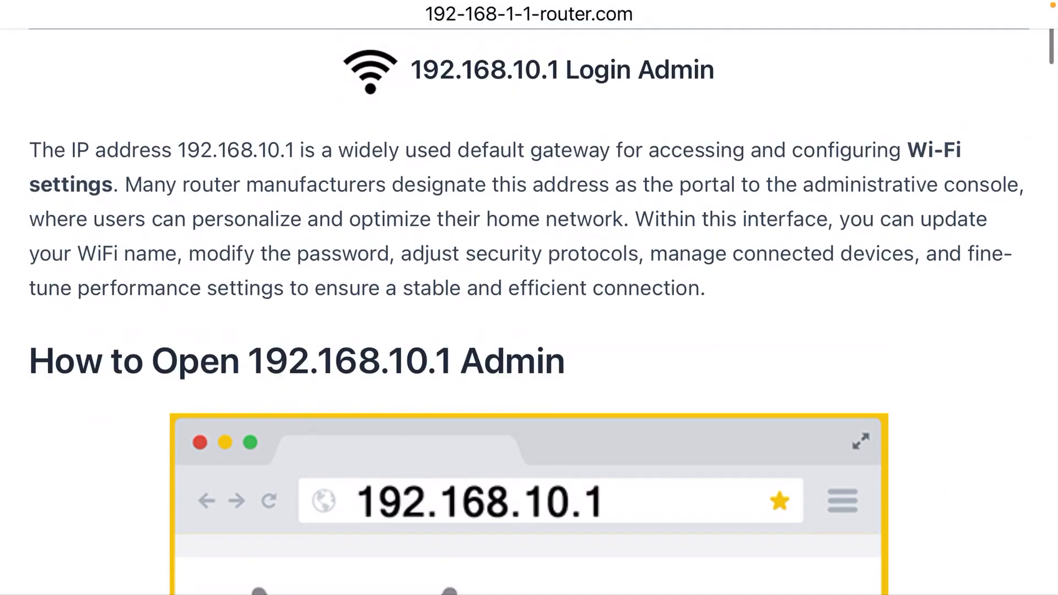
{"action": "scroll", "scroll_direction": "down", "scroll_amount": 3}
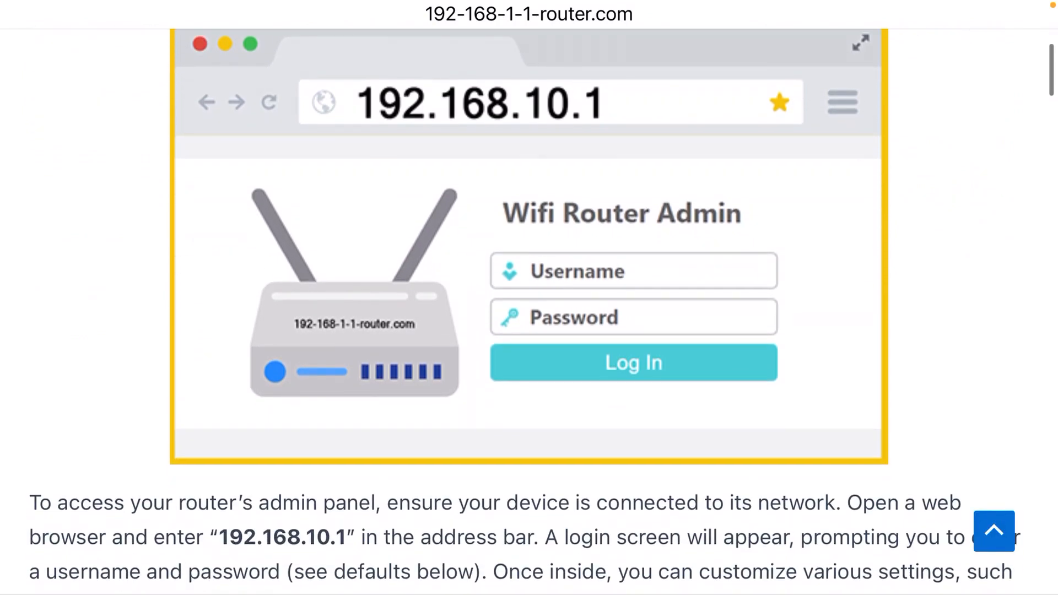
{"action": "scroll", "scroll_direction": "down", "scroll_amount": 3}
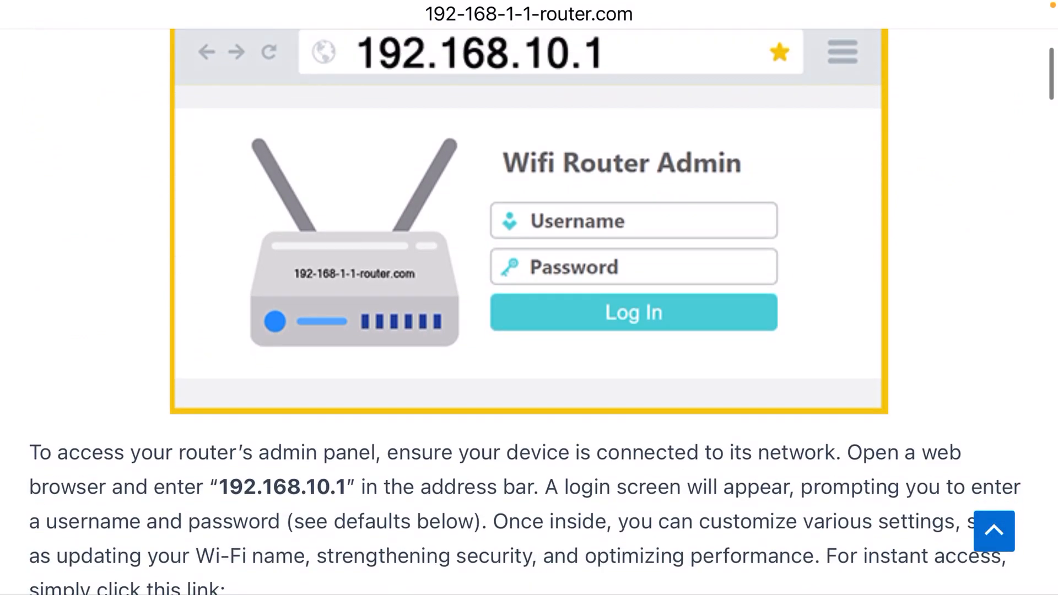
{"action": "scroll", "scroll_direction": "down", "scroll_amount": 3}
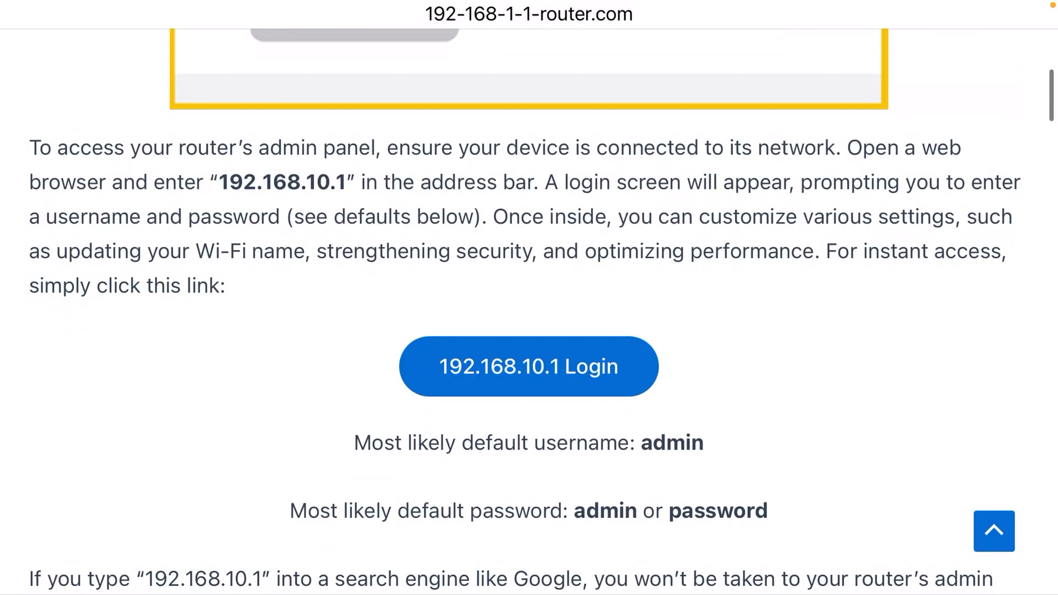
{"action": "scroll", "scroll_direction": "down", "scroll_amount": 3}
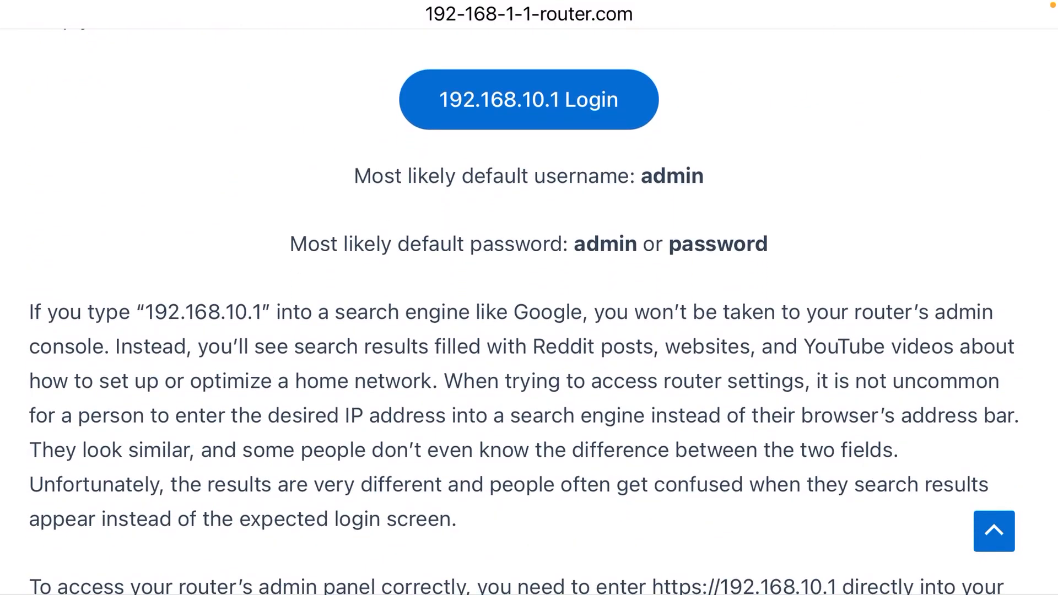